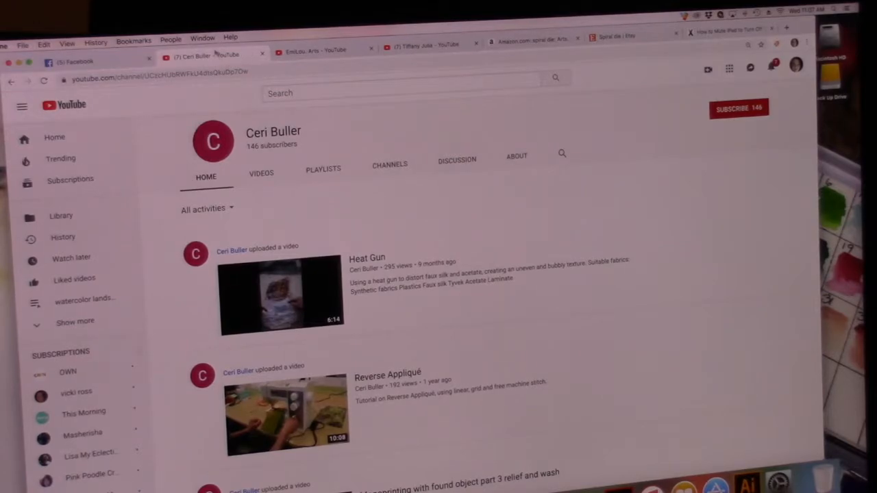
mouse_move(494, 110)
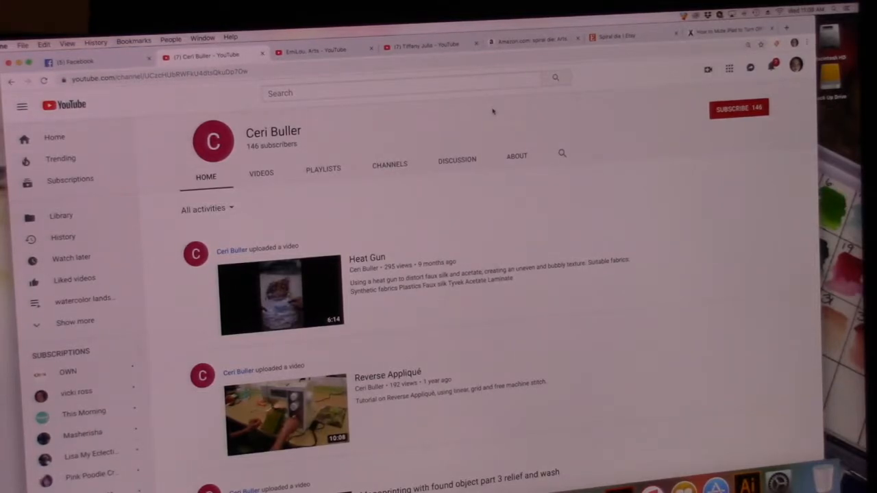
Subscribe to the Ceri Buller channel, bringing it to 147 subscribers
click(738, 108)
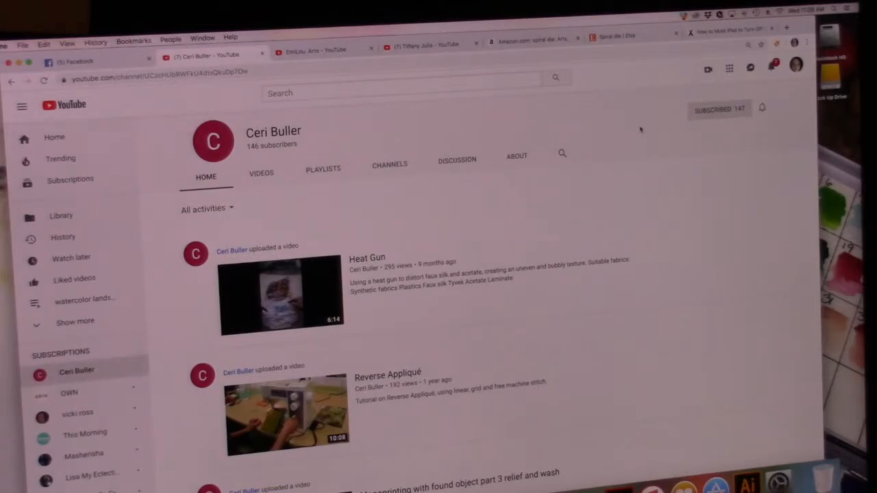
mouse_move(625, 128)
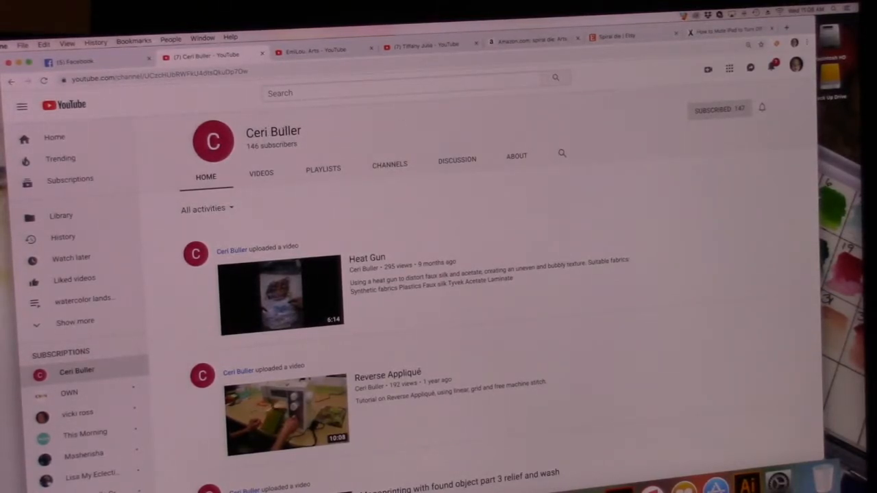
mouse_move(307, 139)
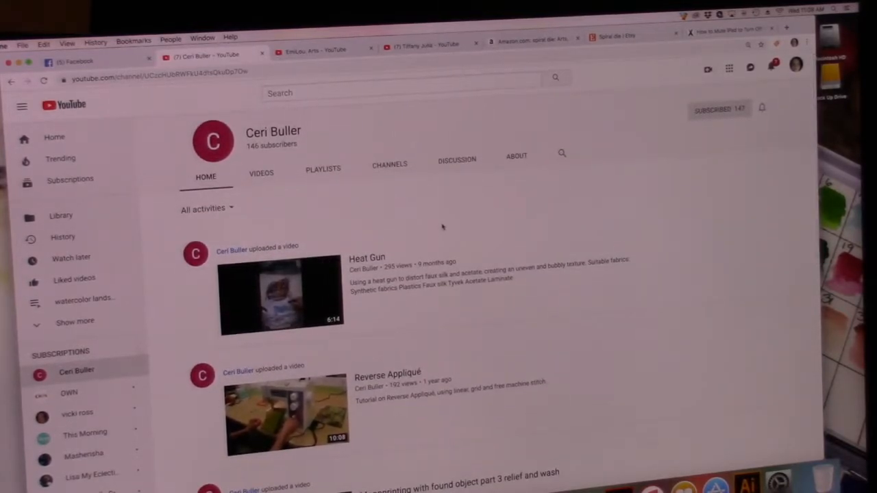
scroll(down, 3)
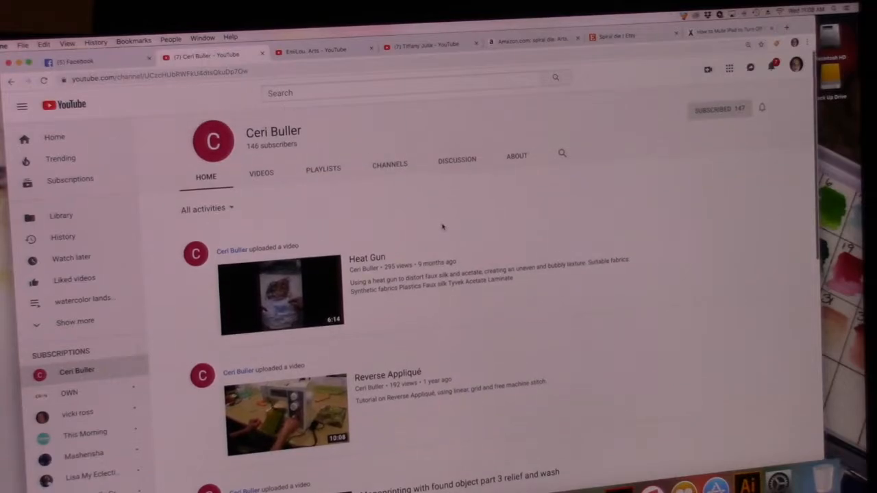
scroll(down, 3)
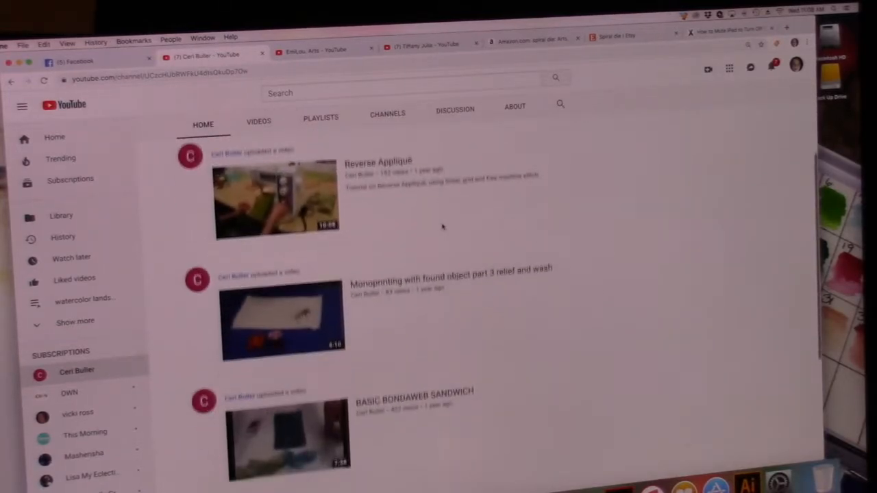
scroll(down, 3)
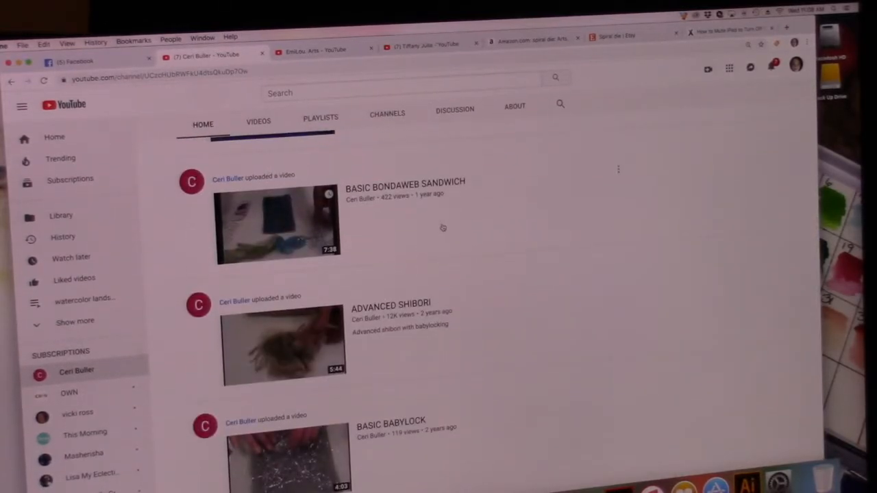
scroll(down, 3)
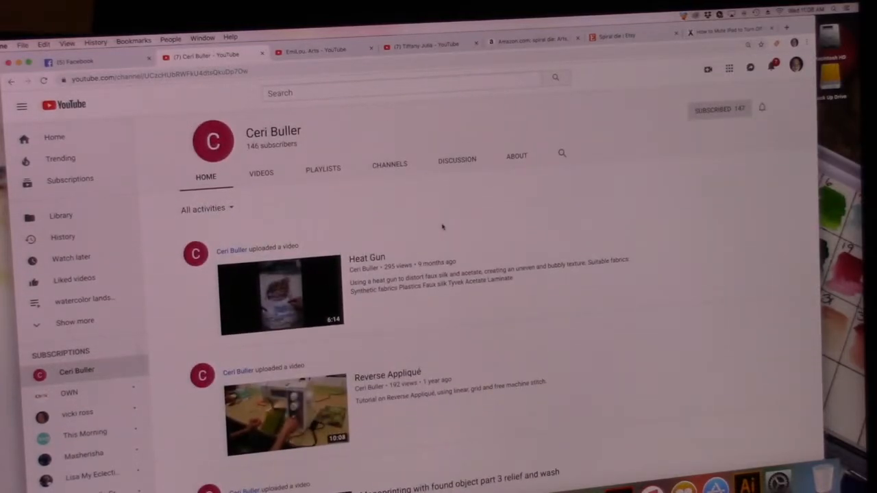
mouse_move(423, 237)
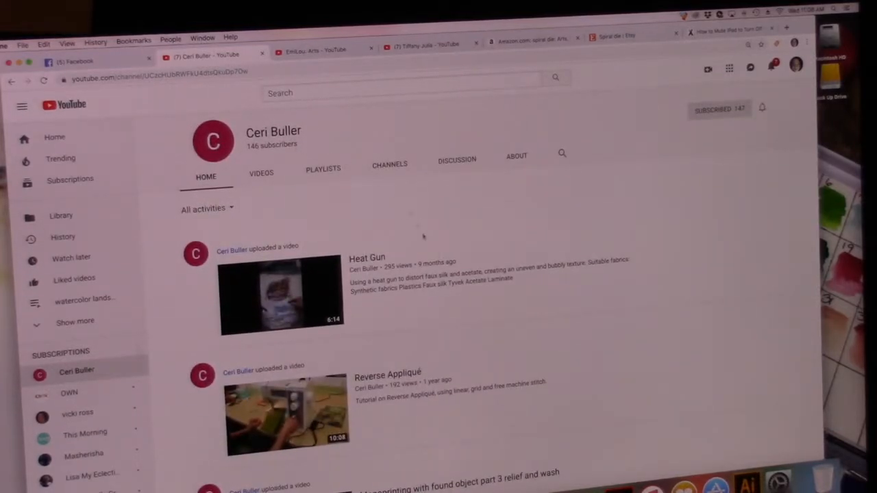
scroll(down, 3)
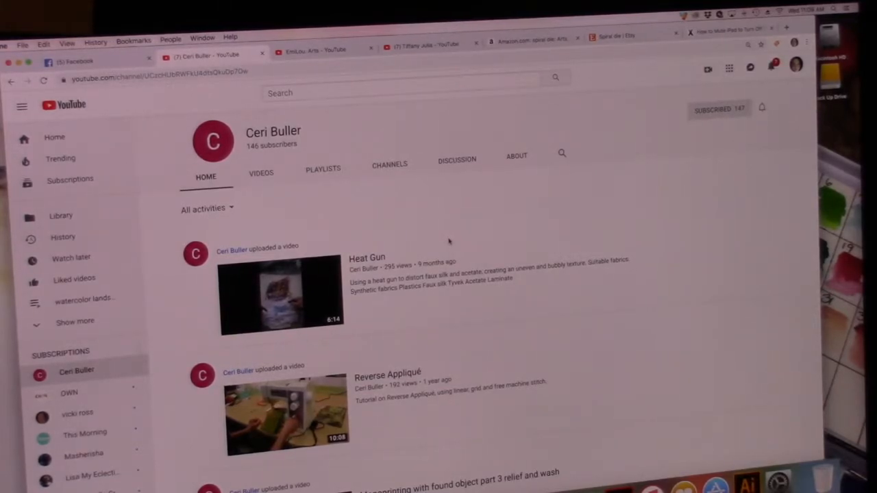
mouse_move(426, 230)
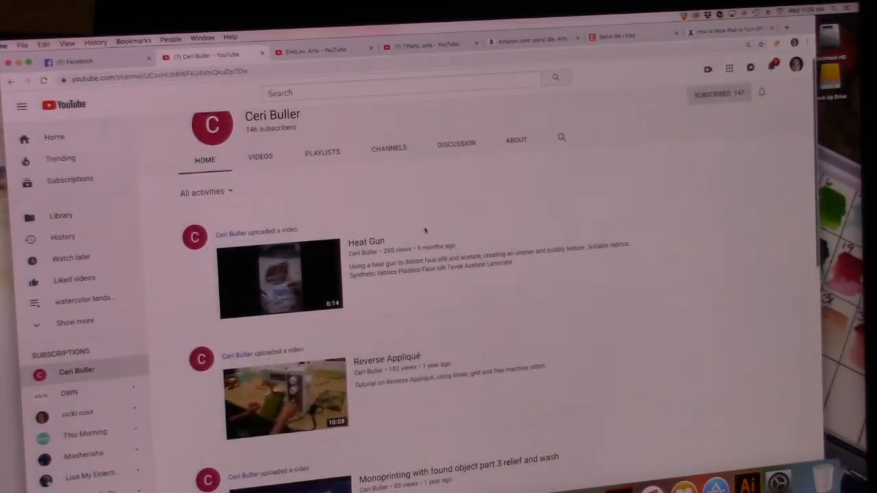
scroll(down, 3)
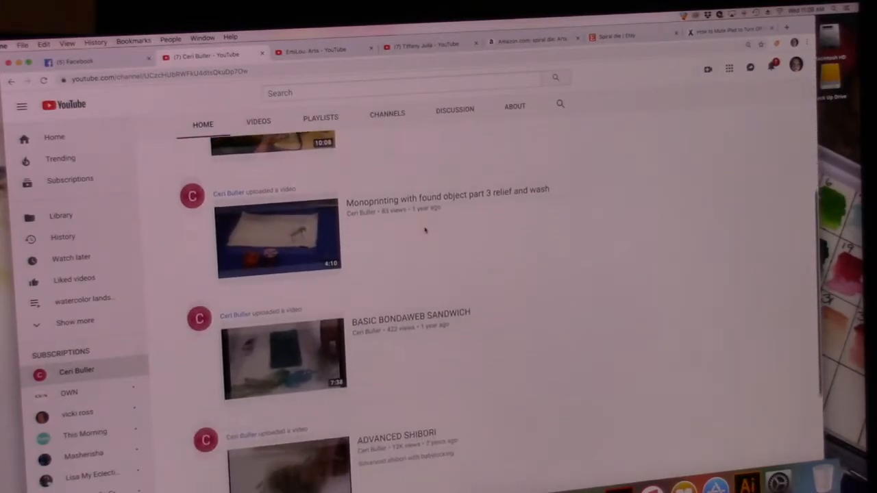
scroll(down, 3)
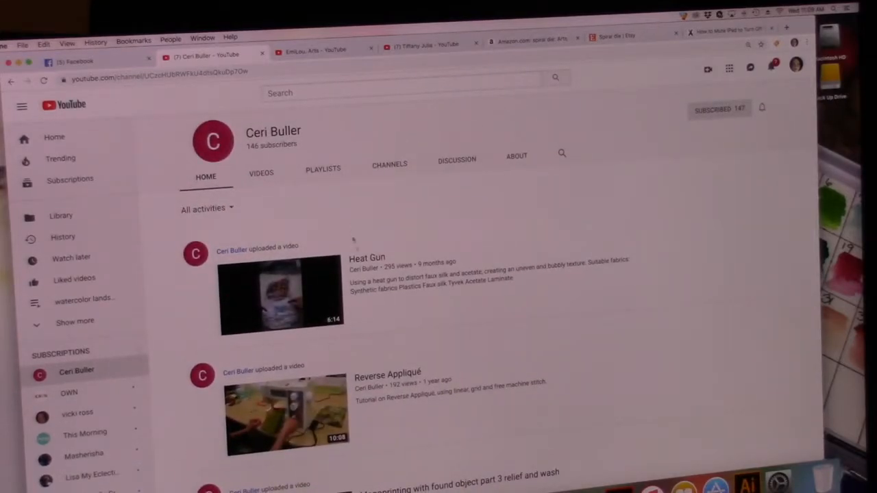
scroll(down, 3)
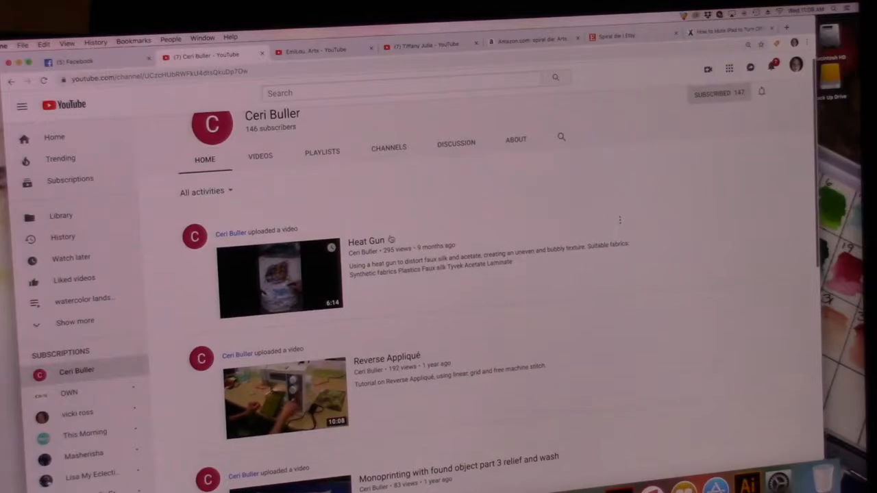
scroll(down, 3)
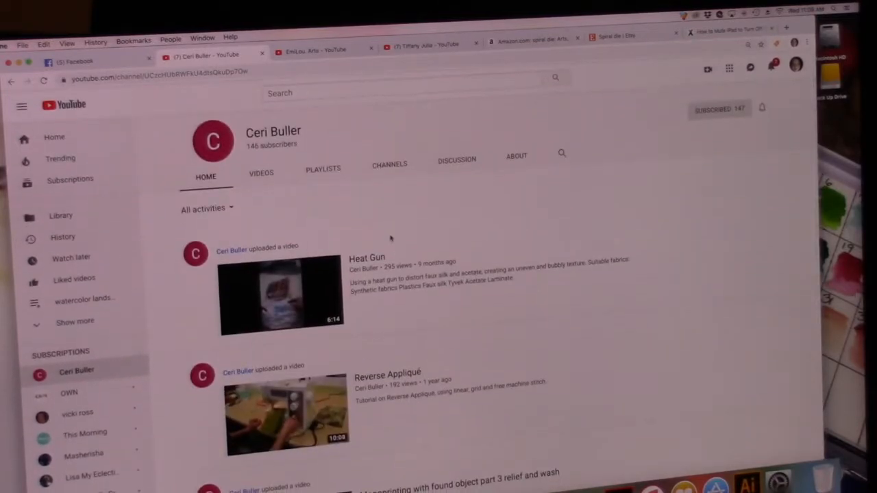
scroll(down, 3)
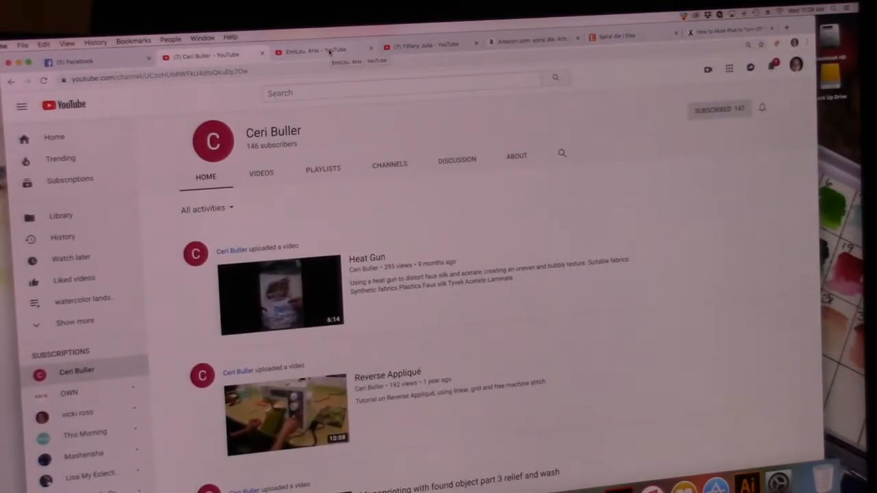
click(316, 50)
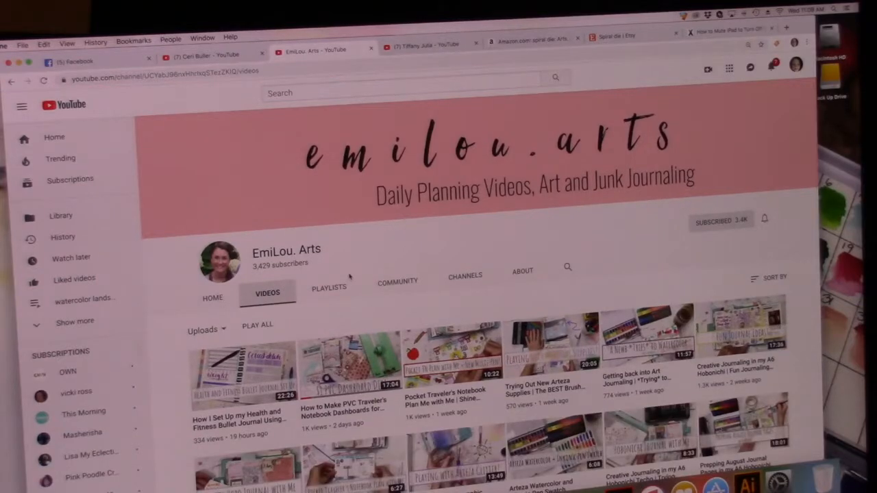
scroll(down, 3)
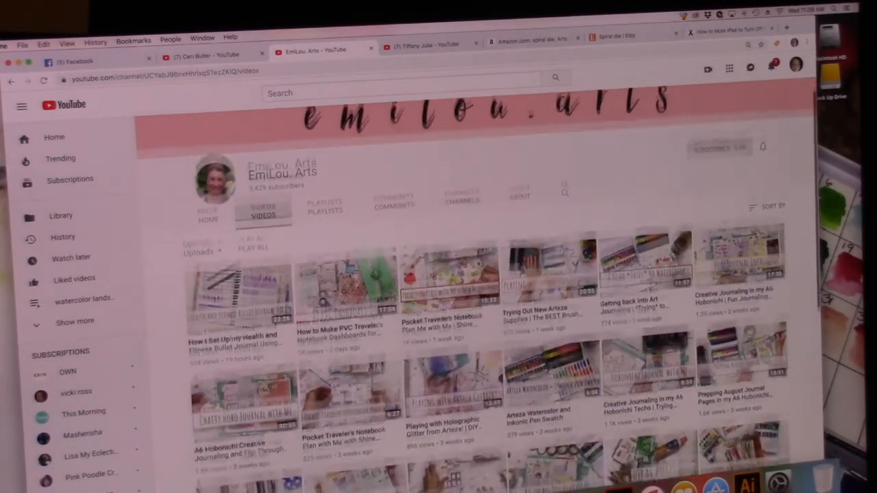
scroll(down, 3)
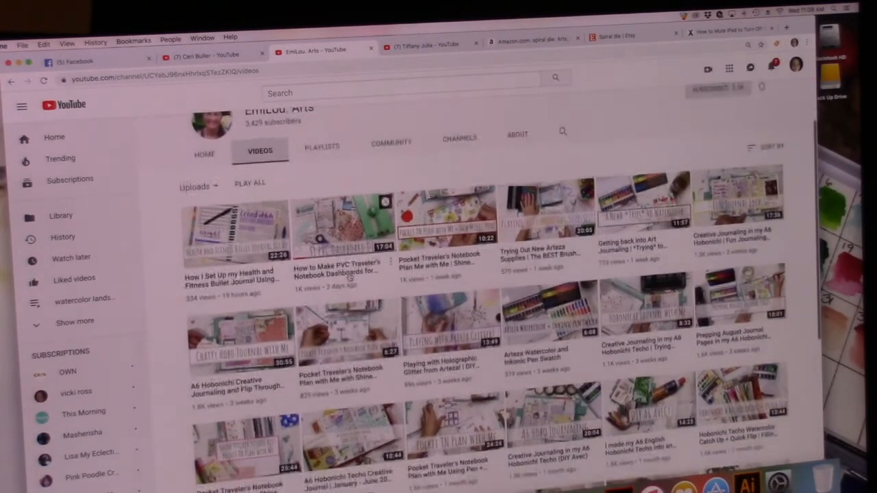
scroll(down, 3)
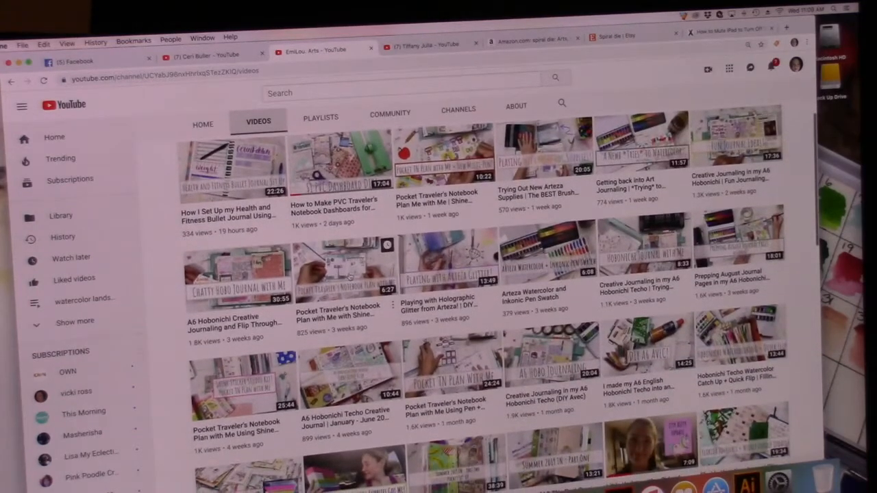
scroll(down, 3)
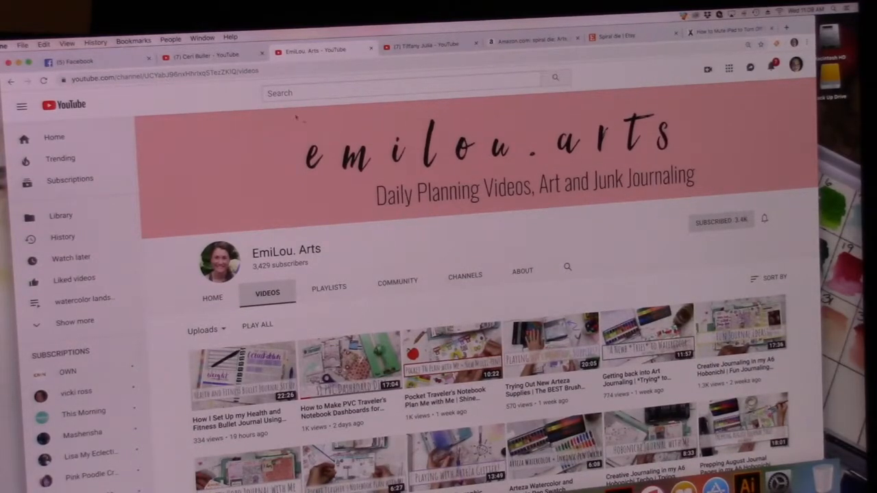
click(205, 54)
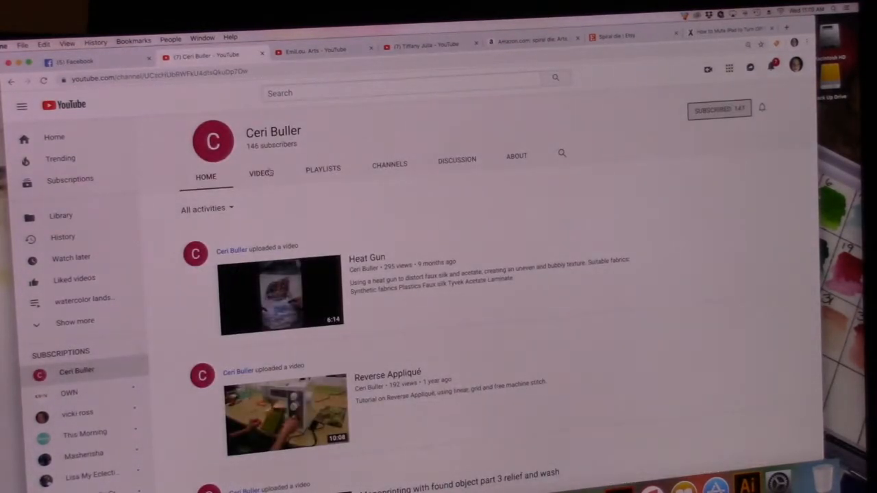
View Ceri Buller's full uploads list, then switch to the EmiLou Arts channel
click(261, 174)
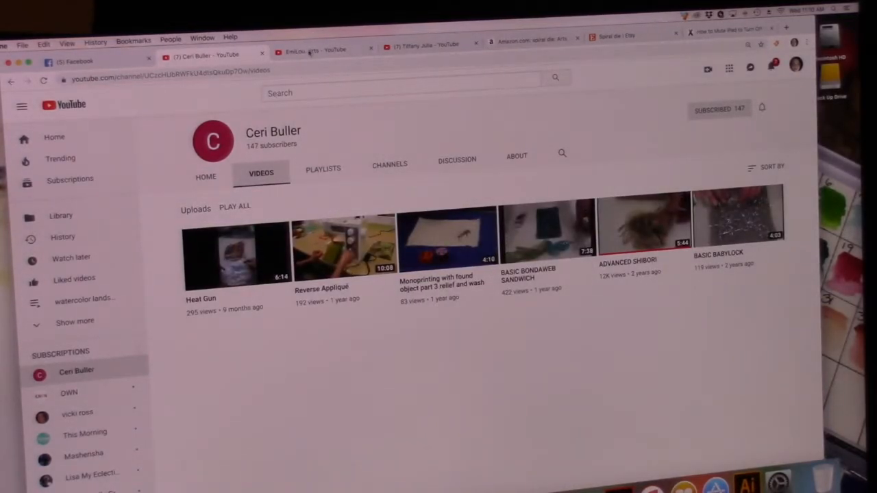
click(316, 50)
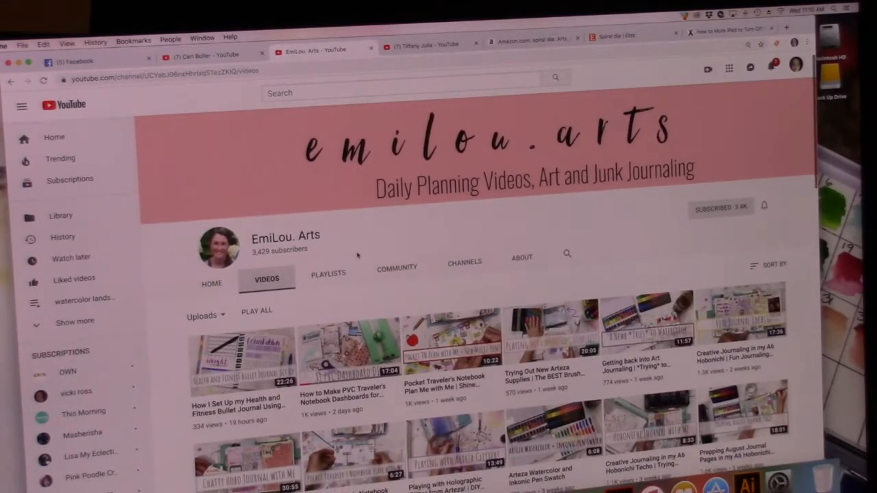
scroll(down, 3)
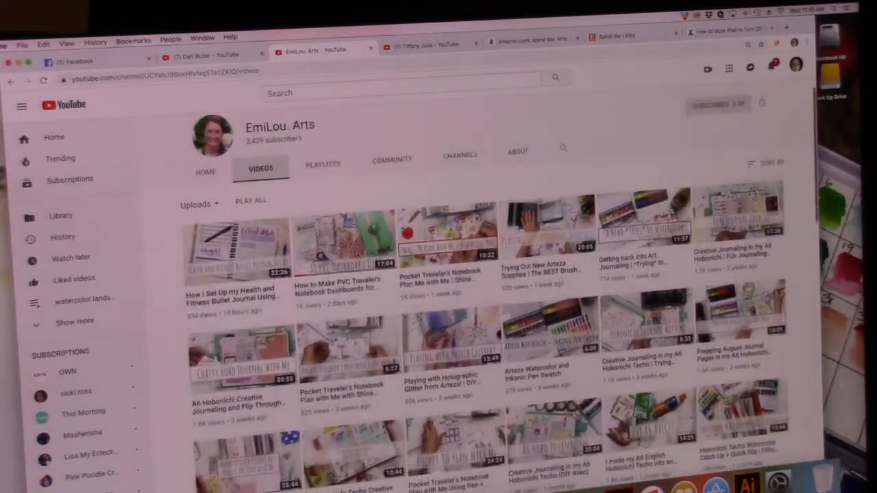
scroll(down, 3)
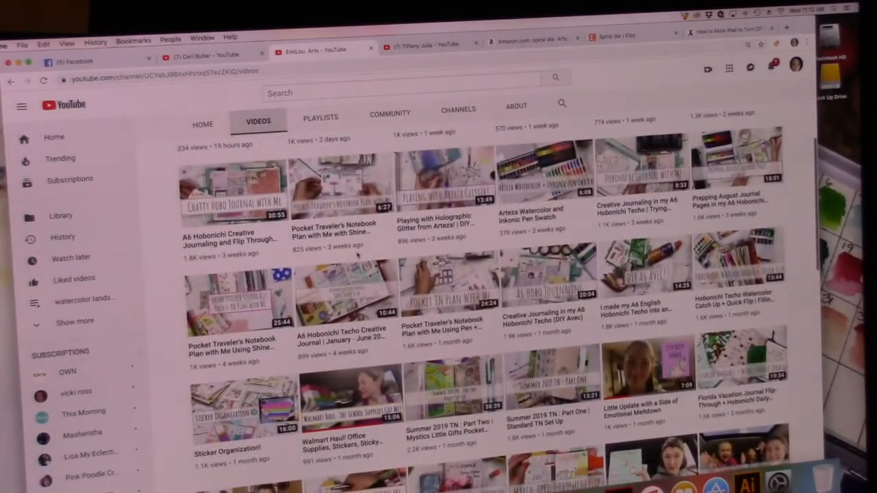
scroll(down, 3)
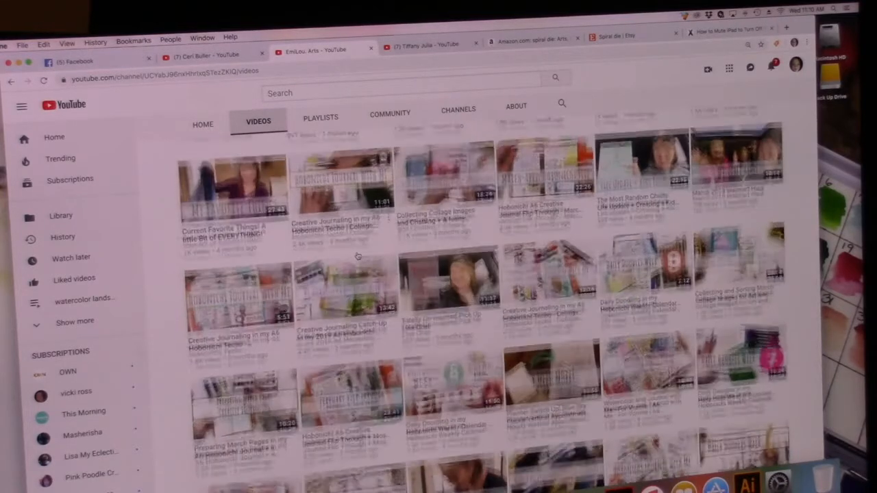
scroll(down, 3)
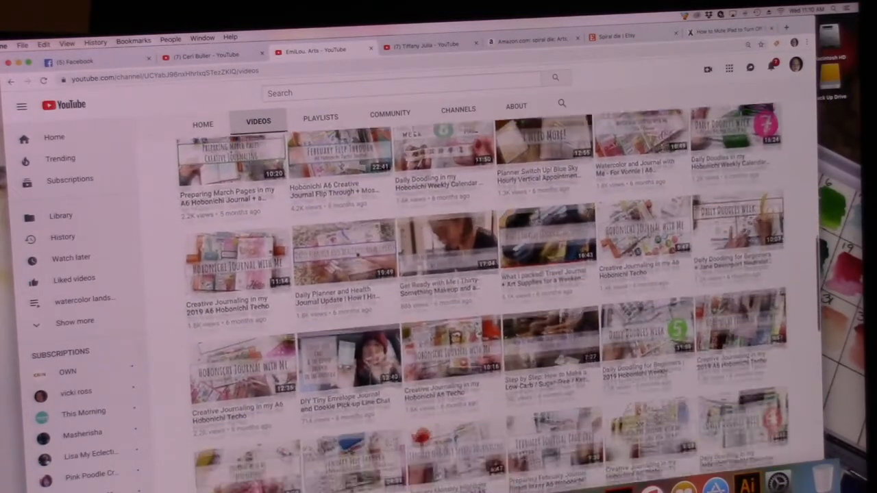
scroll(down, 3)
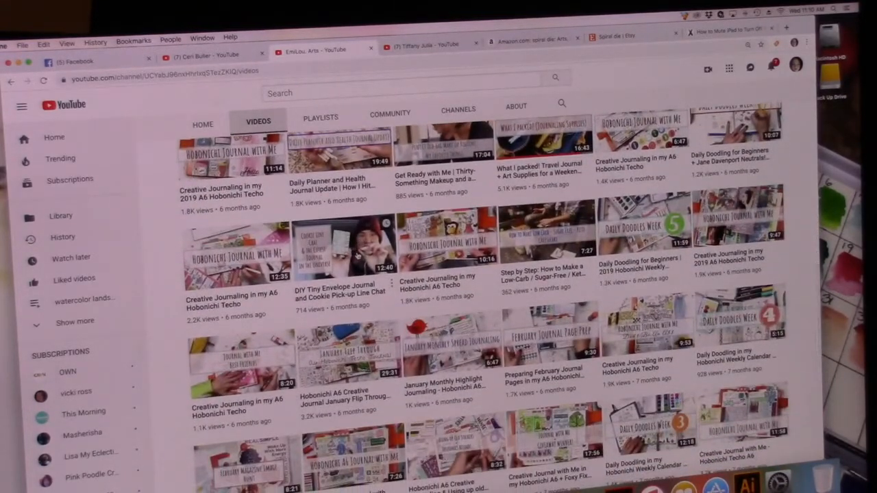
scroll(down, 3)
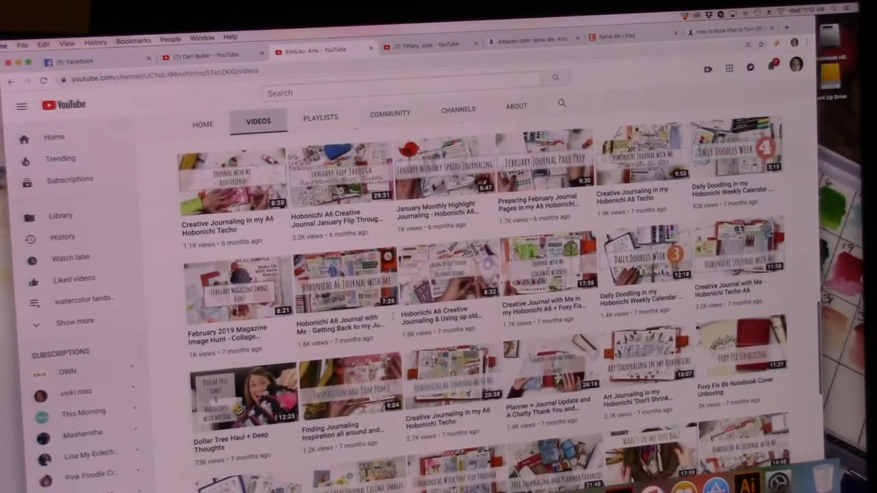
scroll(down, 3)
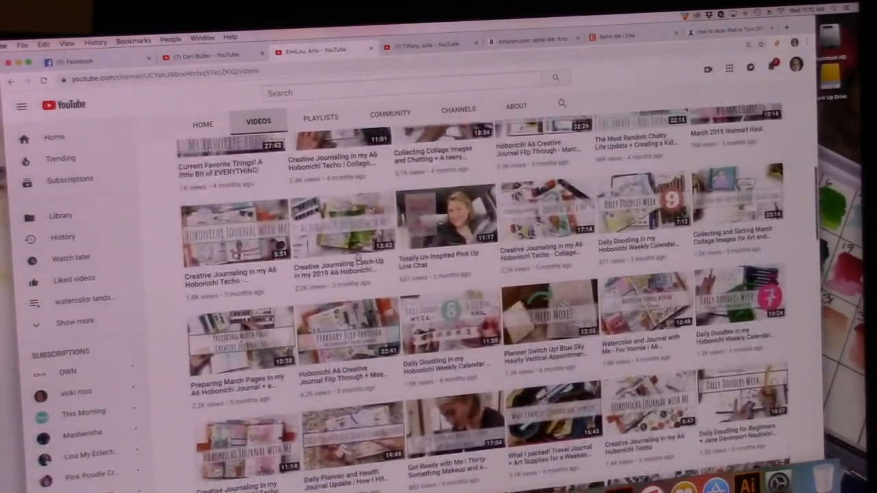
click(425, 45)
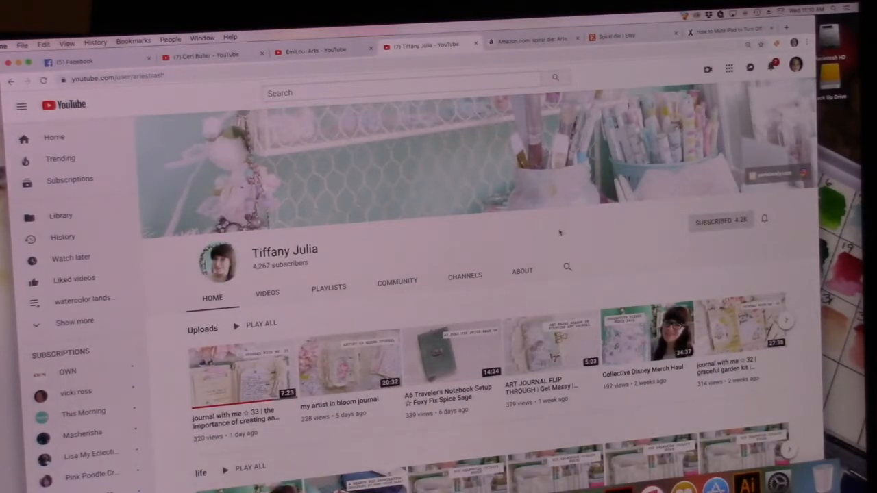
Browse Tiffany Julia's Videos list to the bottom, then switch back to EmiLou Arts
scroll(down, 3)
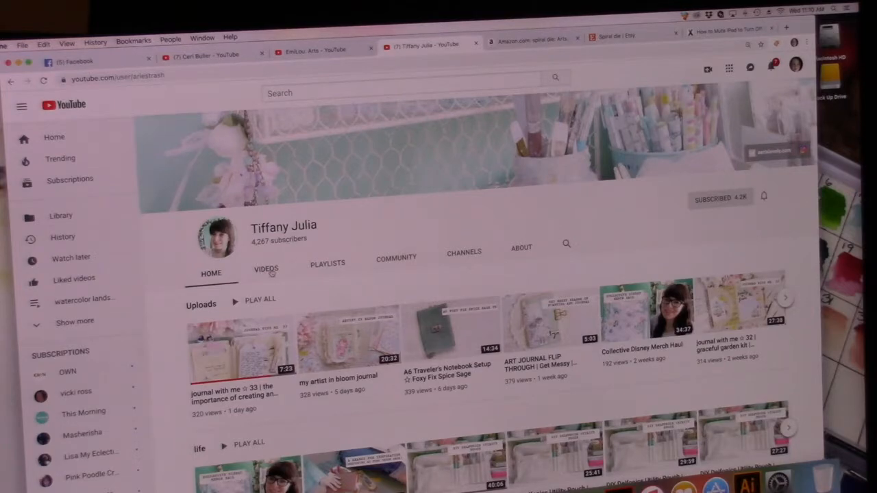
click(266, 270)
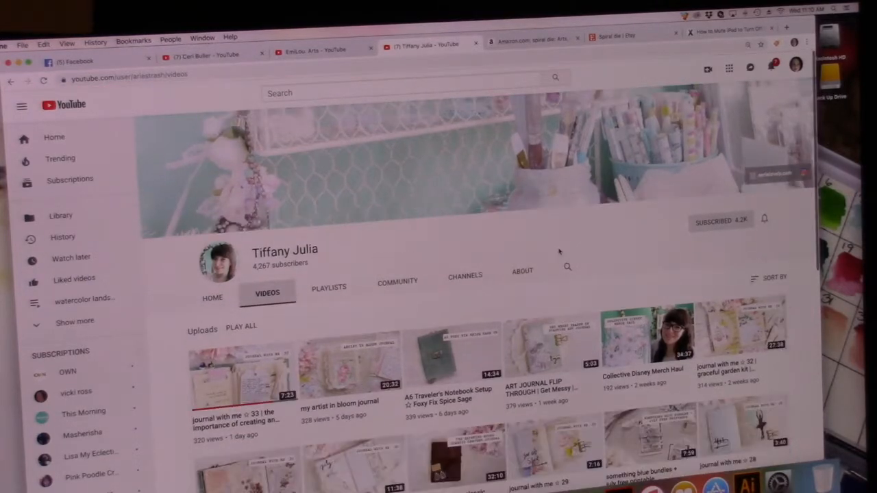
scroll(down, 3)
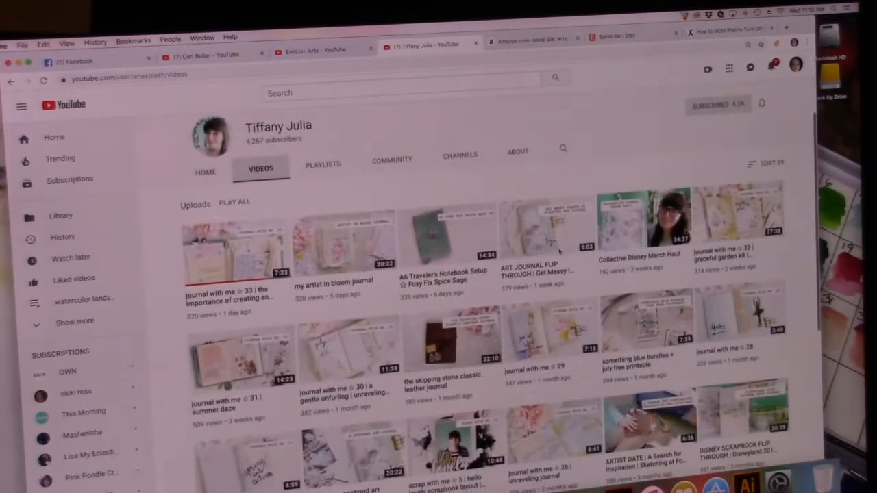
scroll(down, 3)
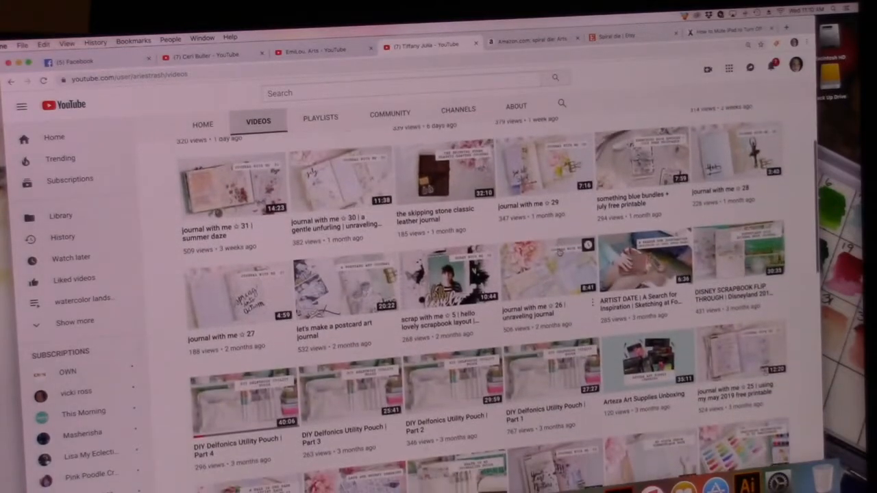
scroll(down, 3)
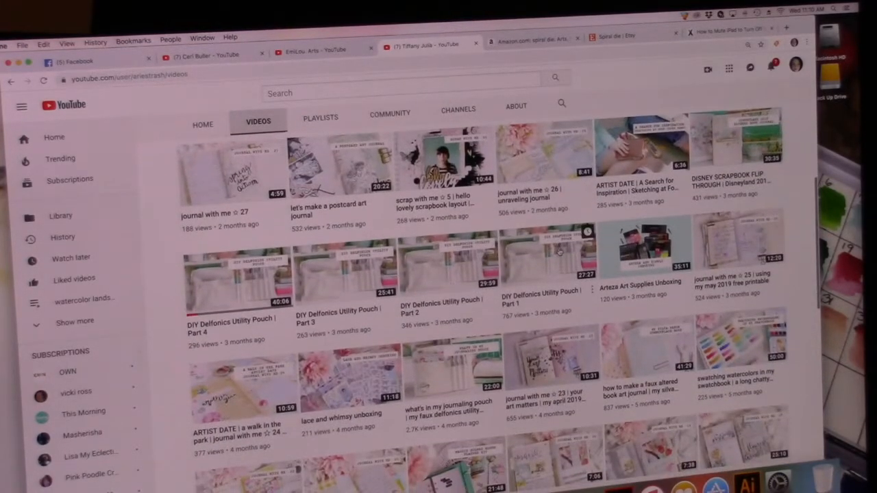
scroll(down, 3)
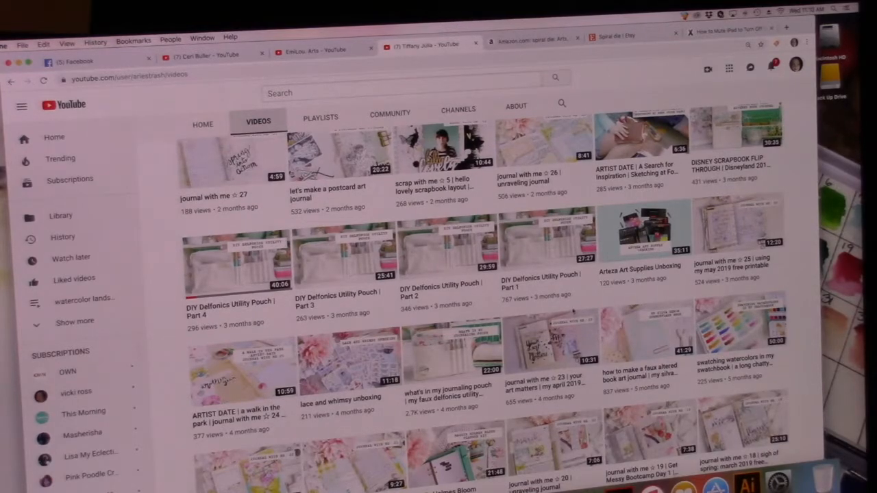
scroll(down, 3)
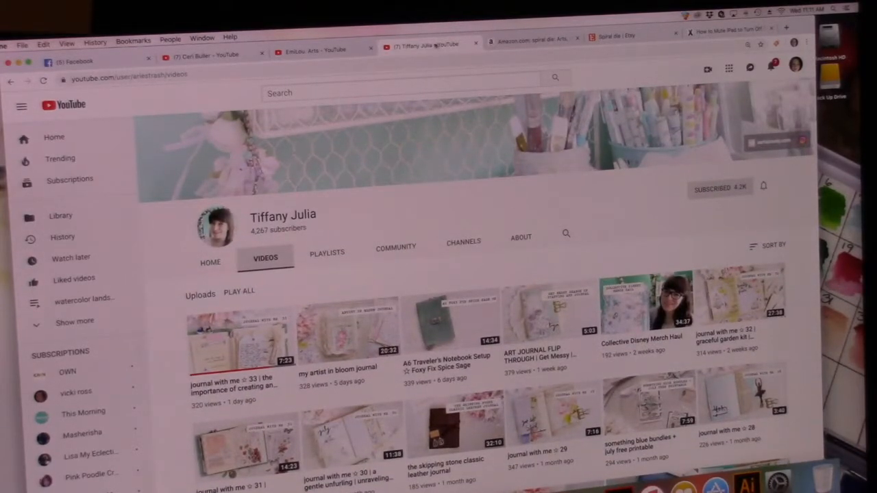
click(323, 49)
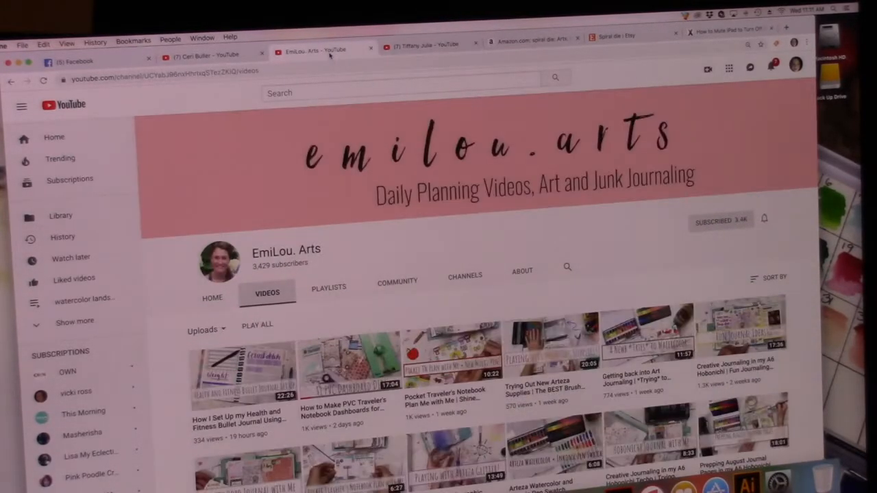
Revisit Ceri Buller's uploads page, then switch back to Tiffany Julia's videos
click(206, 56)
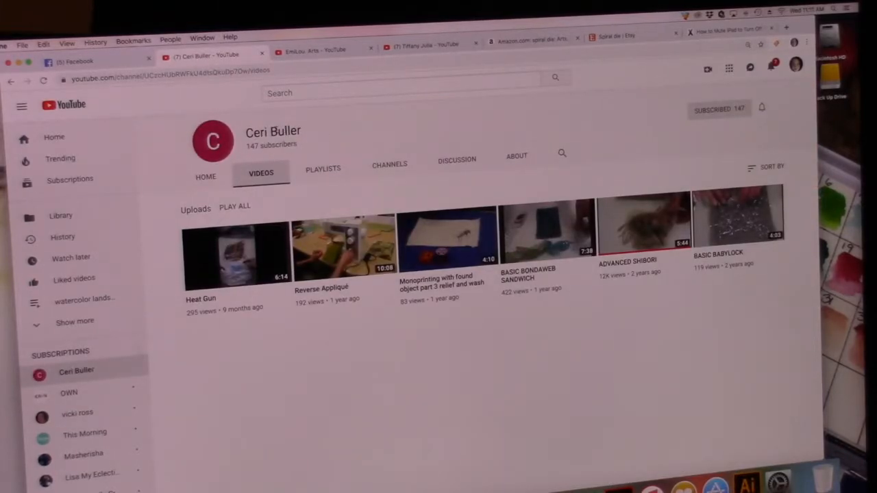
mouse_move(362, 157)
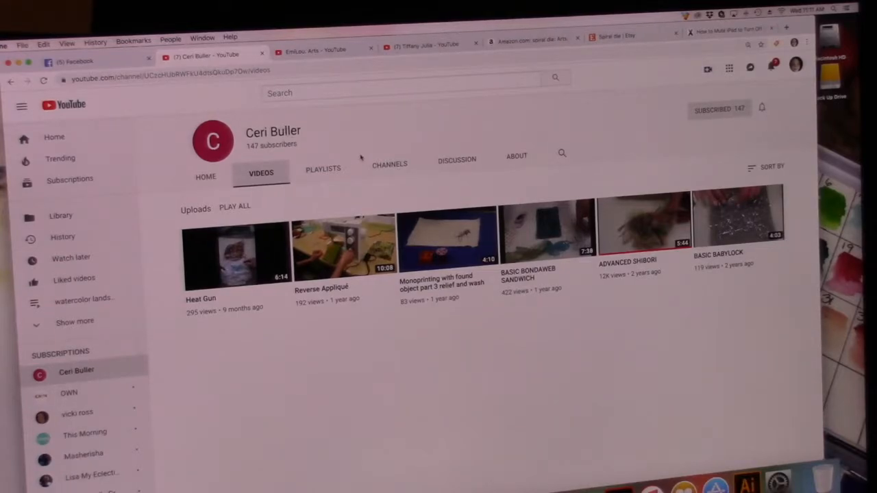
mouse_move(367, 150)
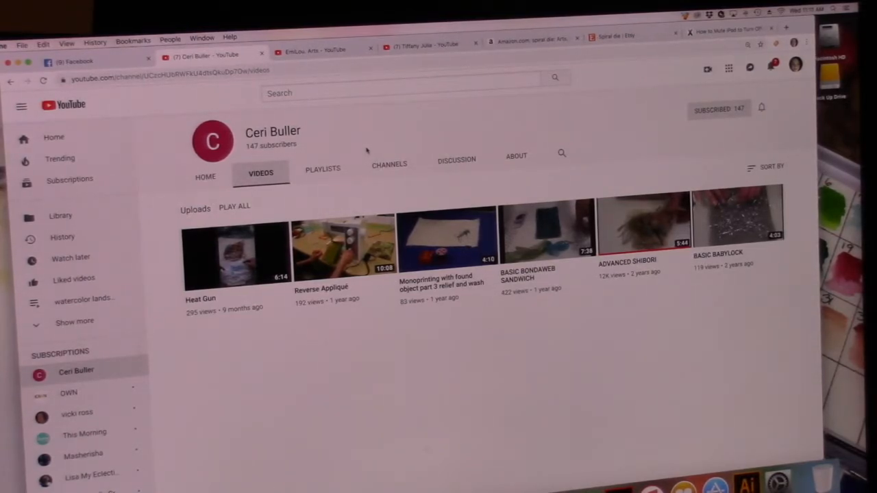
click(314, 50)
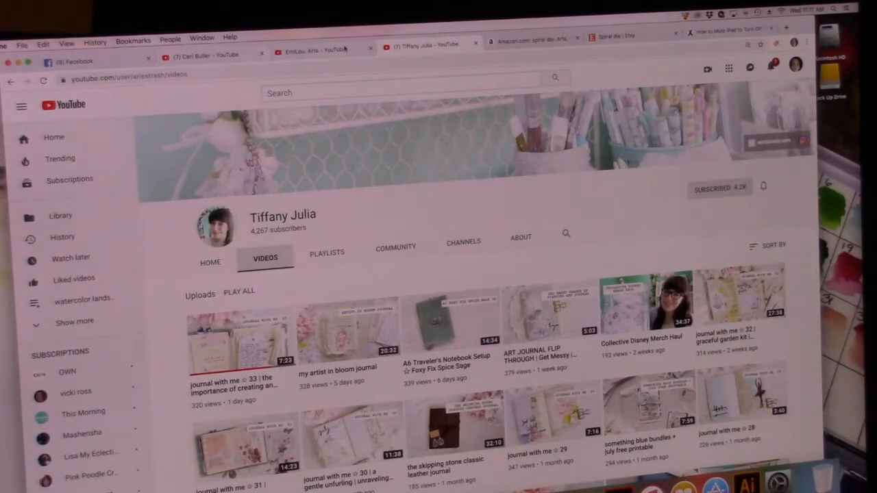
mouse_move(322, 49)
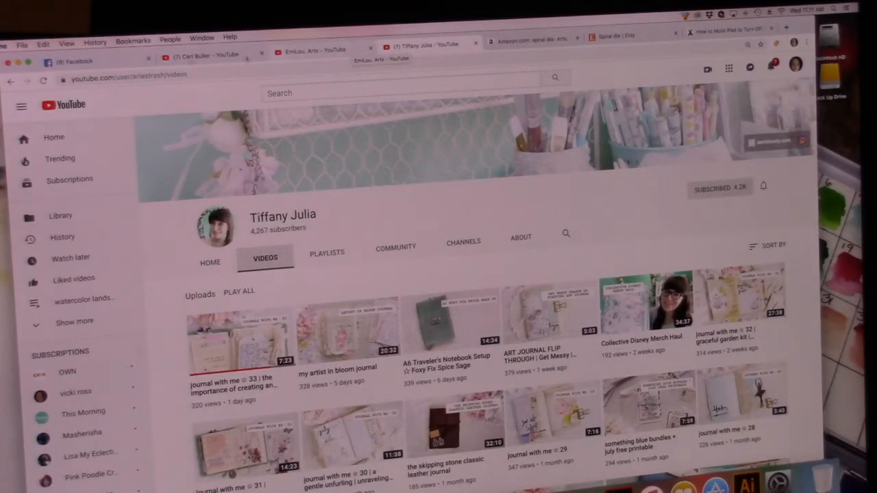